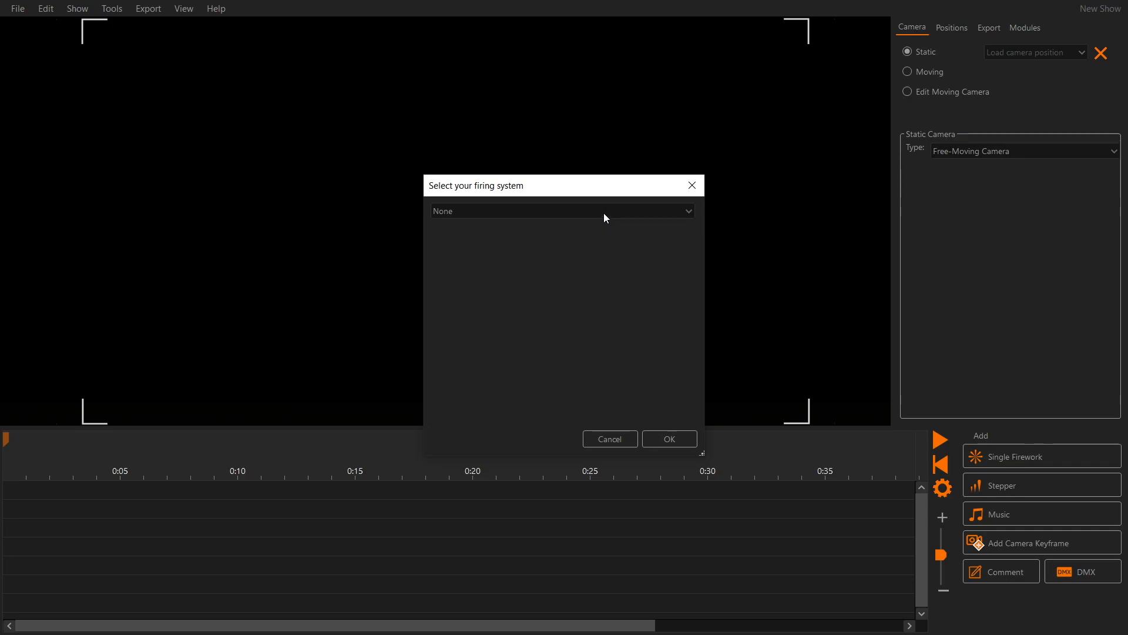
Pick FirePioneer from the firing system dropdown
click(562, 210)
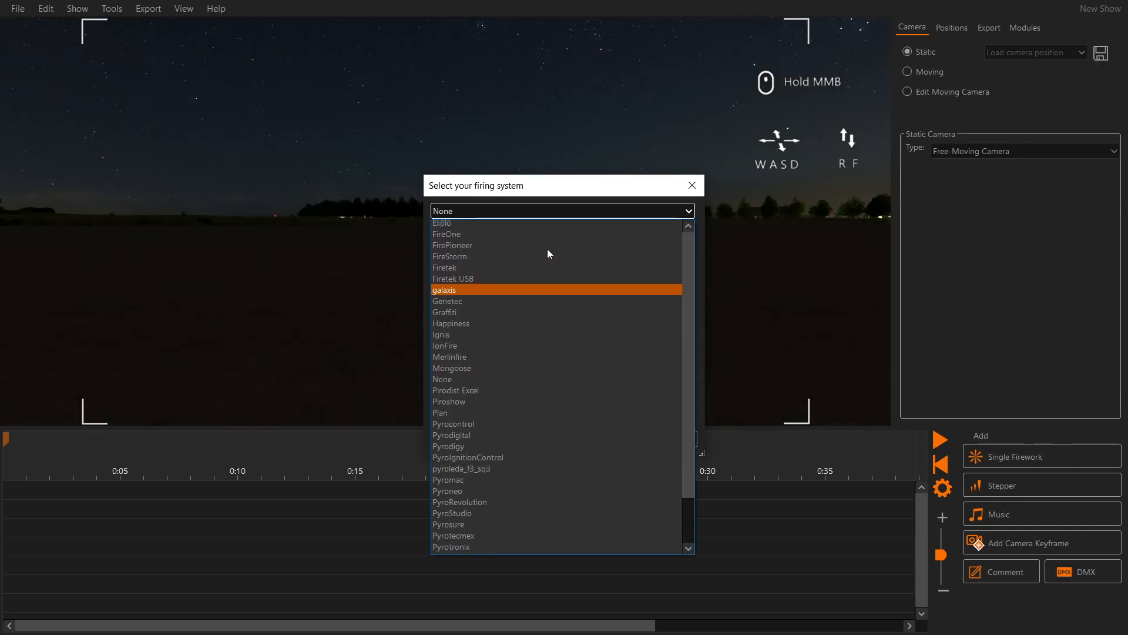
click(452, 244)
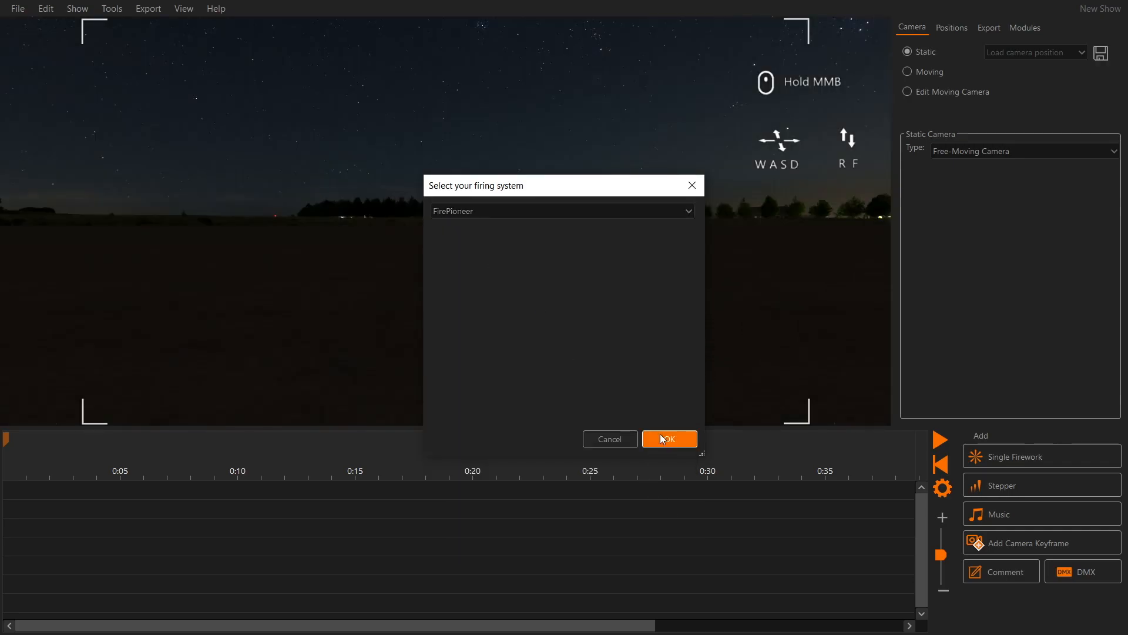
Confirm FirePioneer, add launch positions A–C, and move C to 100 m
click(667, 439)
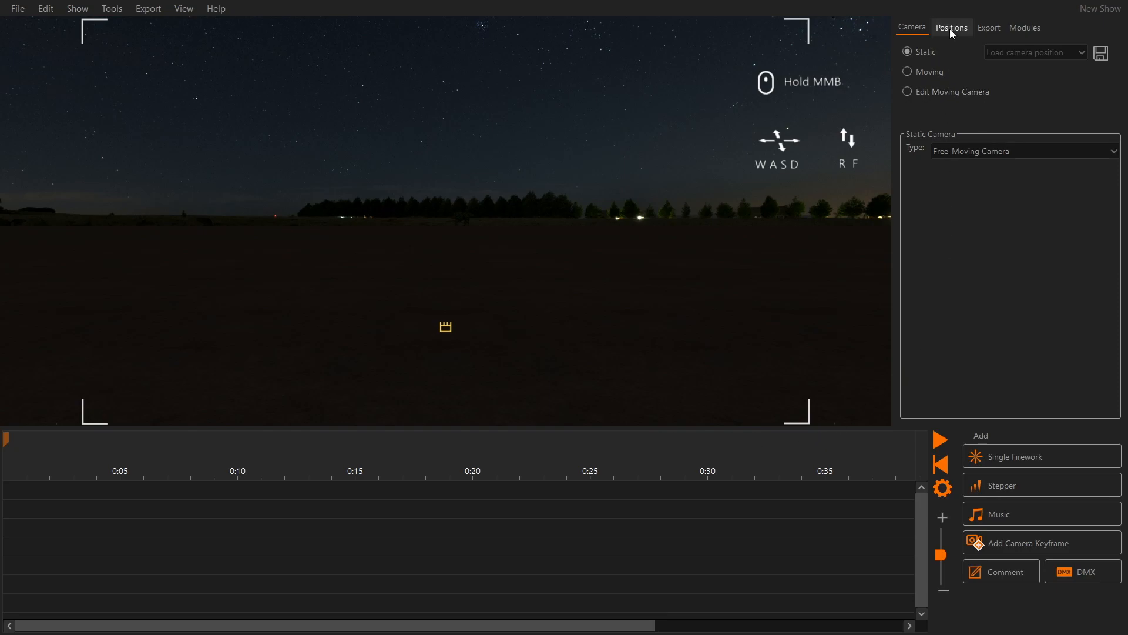
click(951, 27)
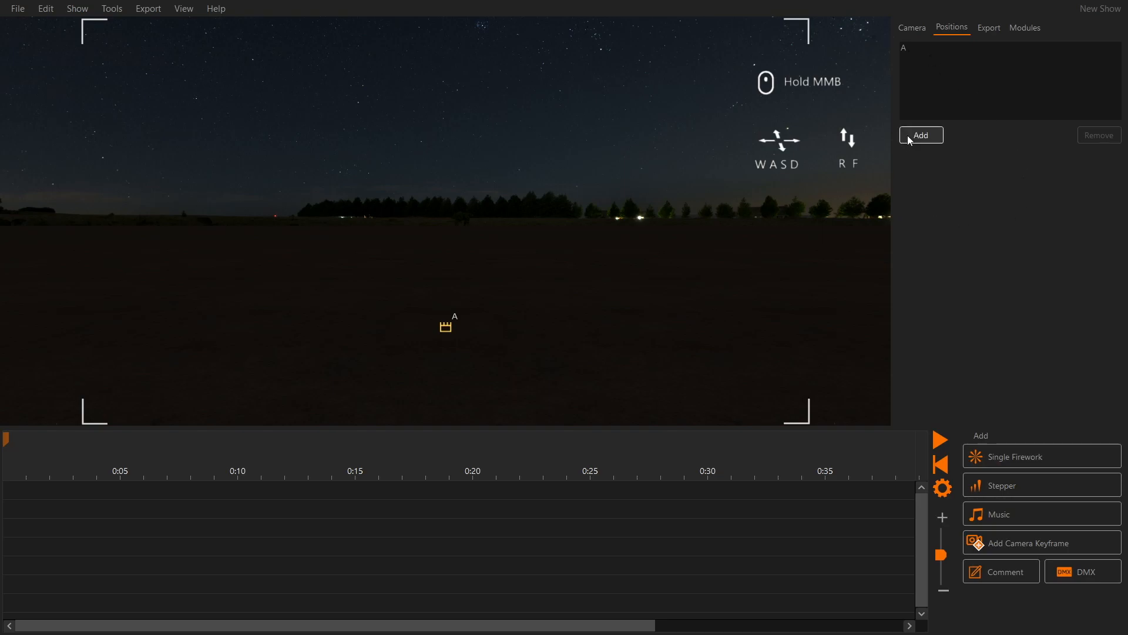
click(920, 134)
text(-10)
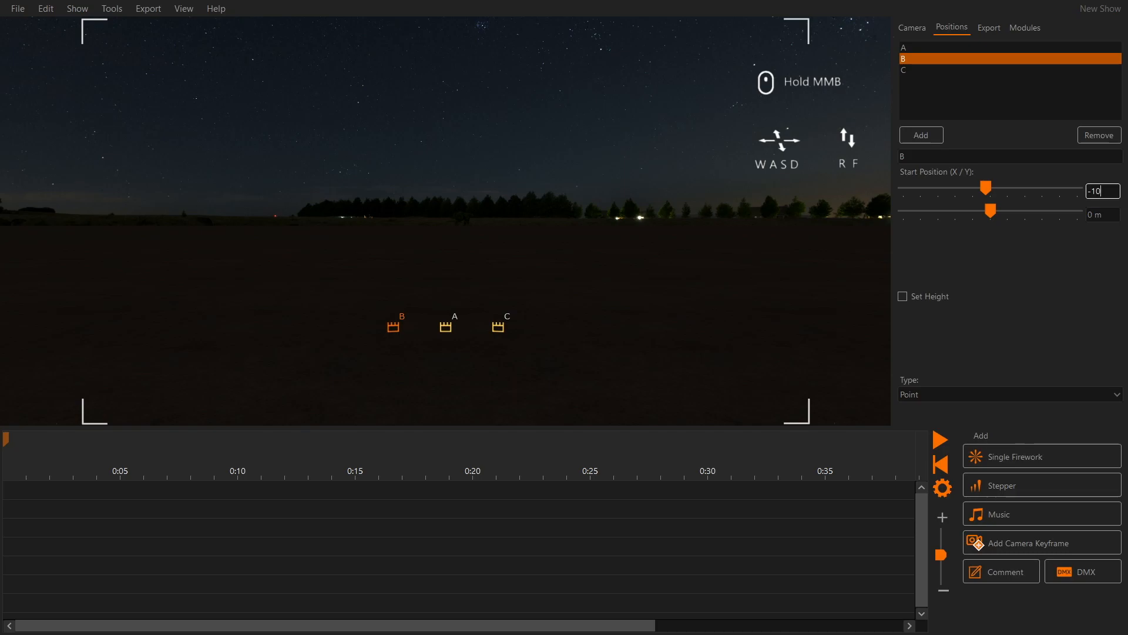
click(1007, 70)
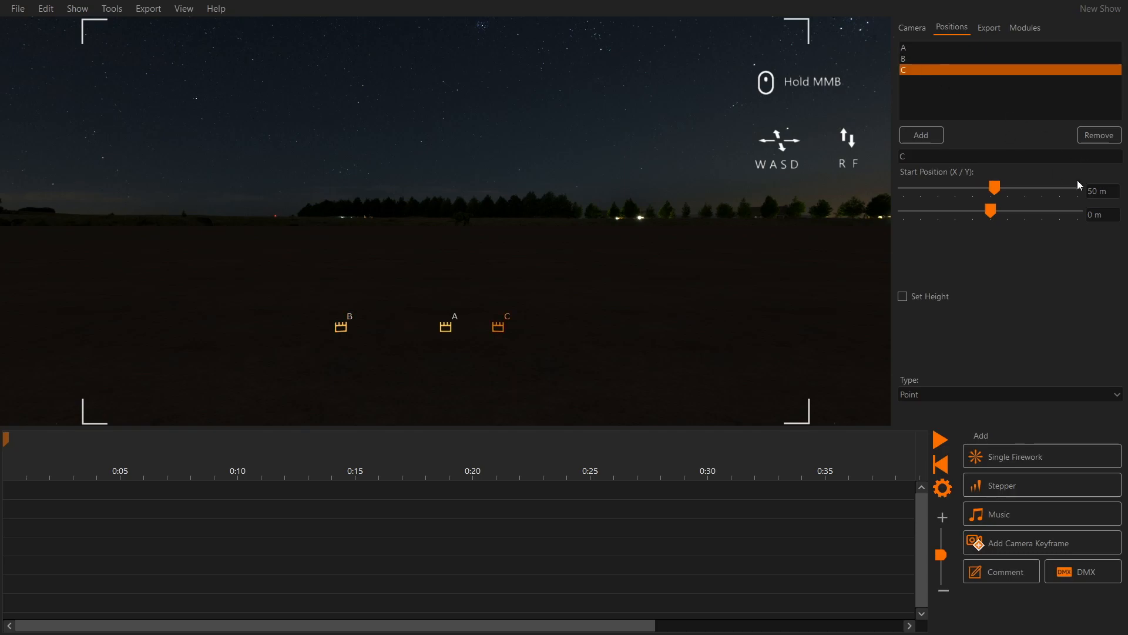
drag(996, 187, 1023, 187)
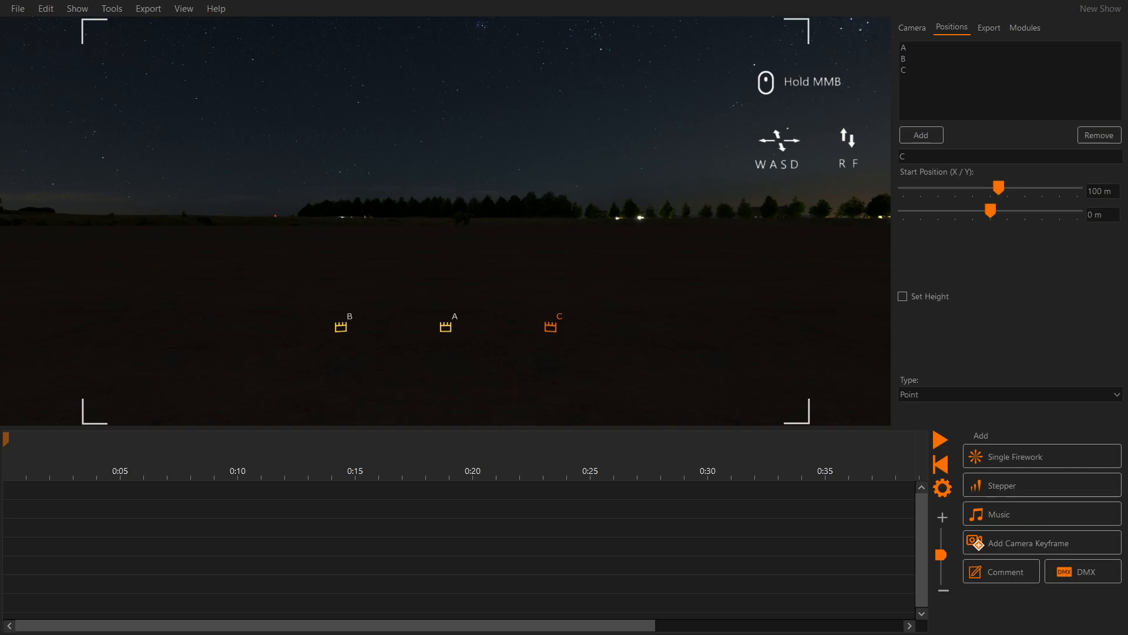
mouse_move(1025, 28)
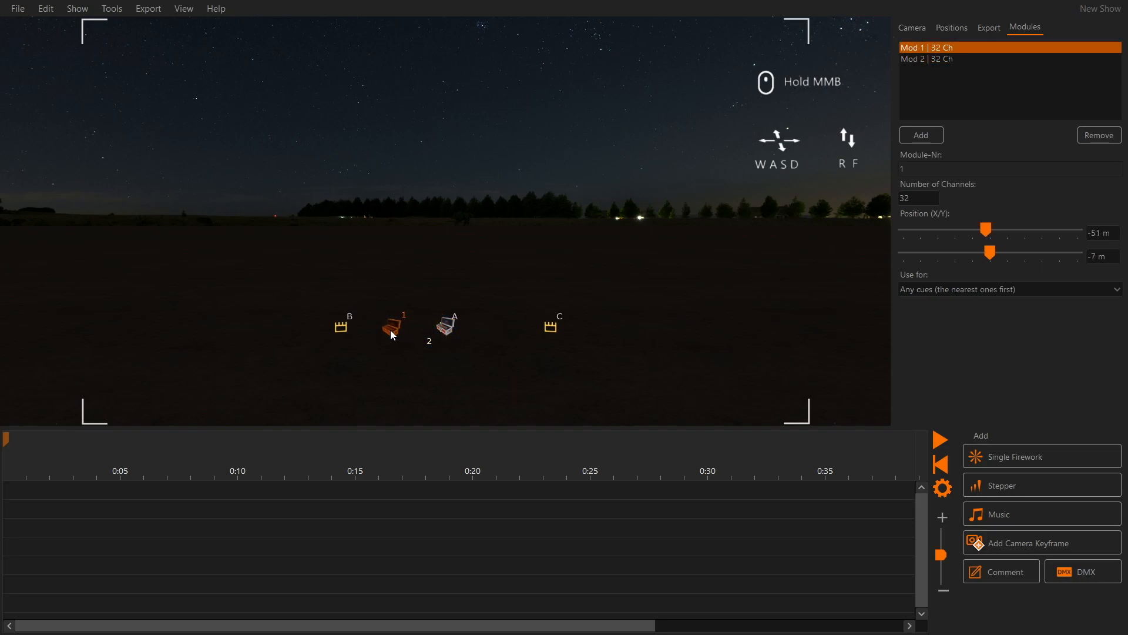
Restrict Mod 1 to positions A and B and Mod 2 to position C only
click(928, 58)
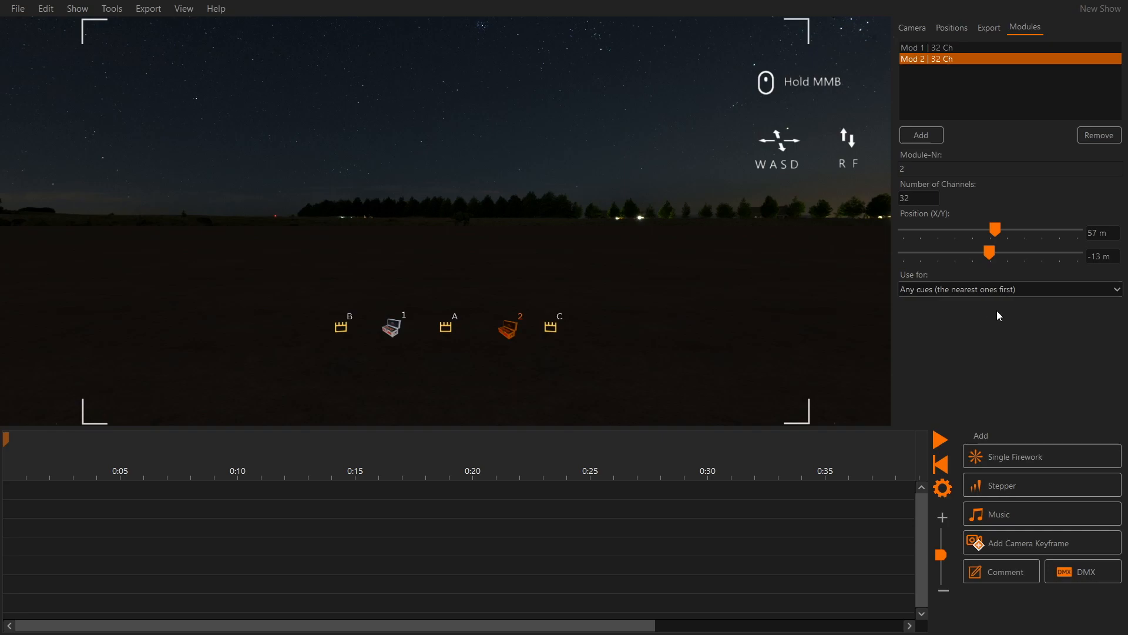
mouse_move(938, 103)
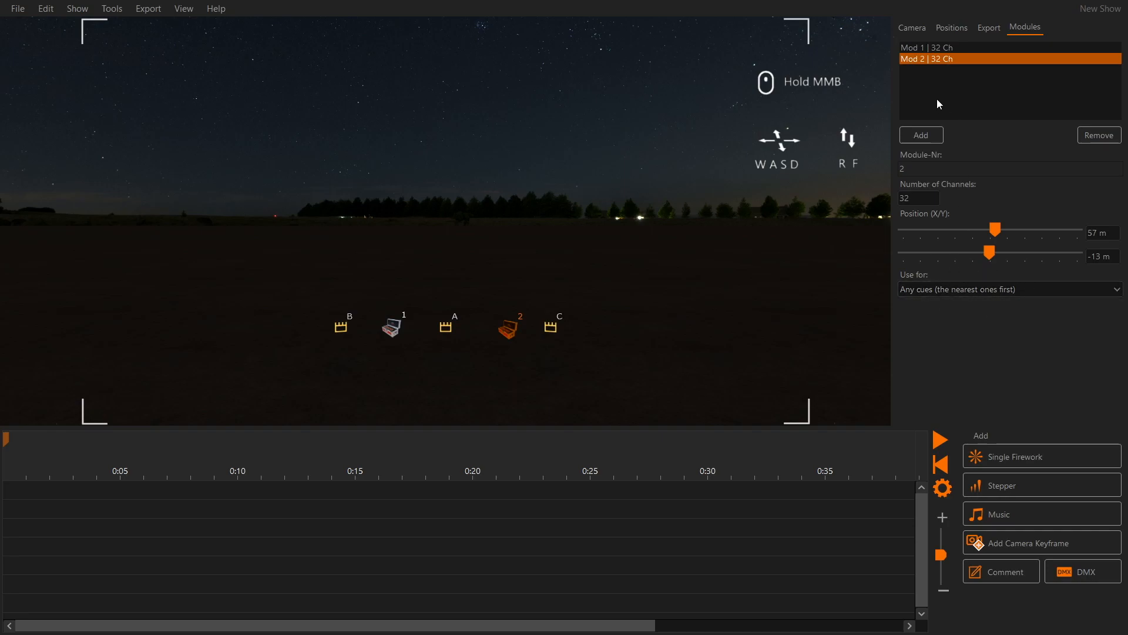
click(1007, 289)
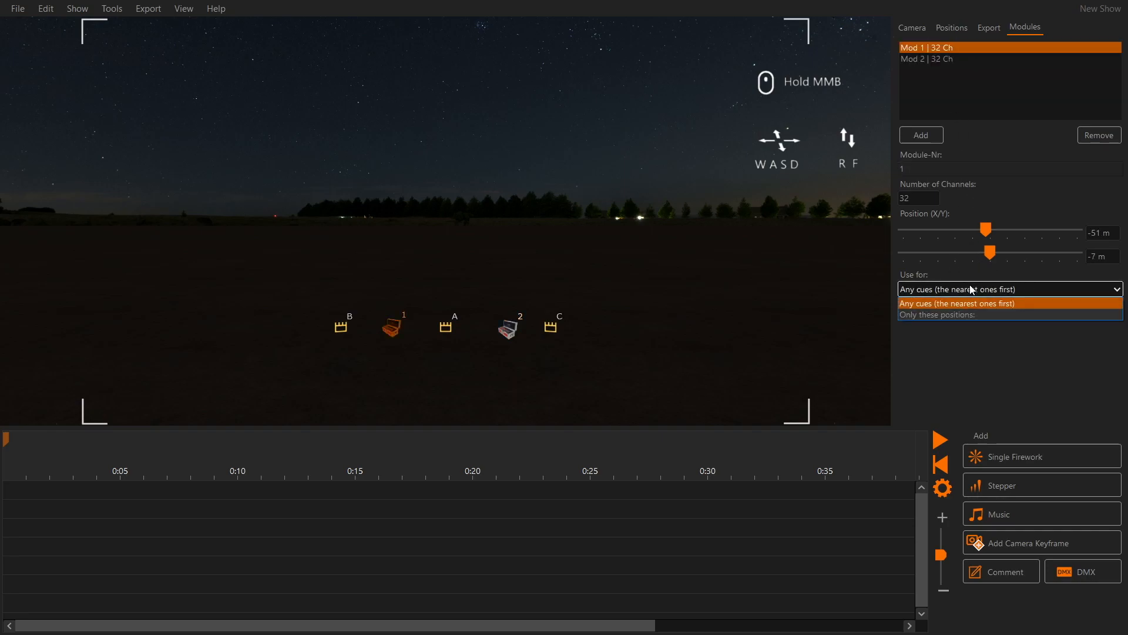
click(937, 315)
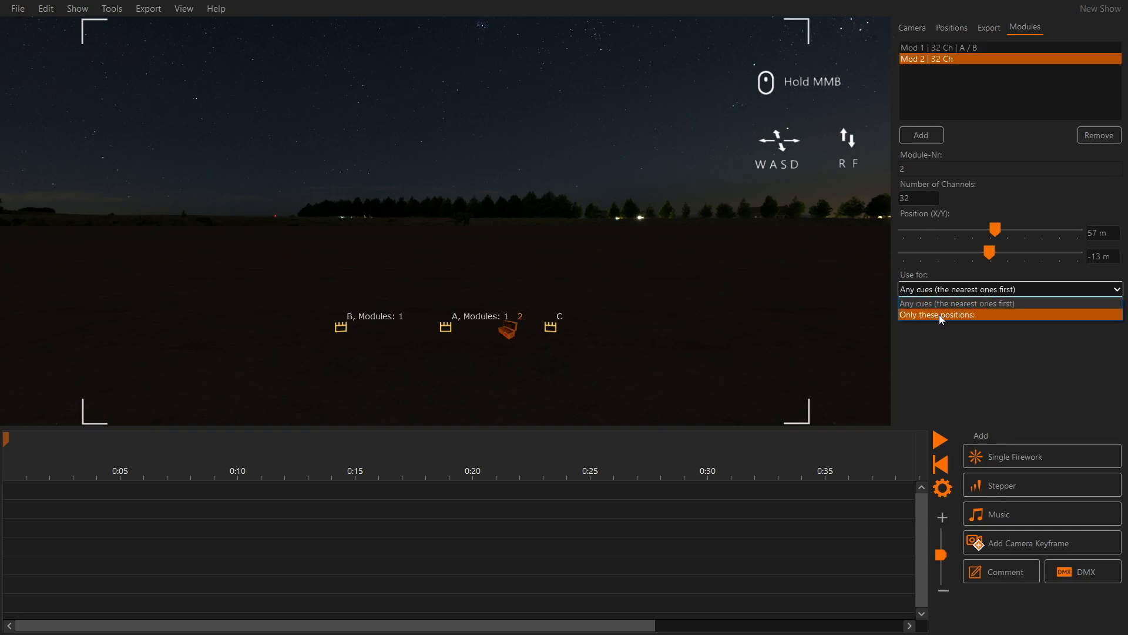
click(957, 314)
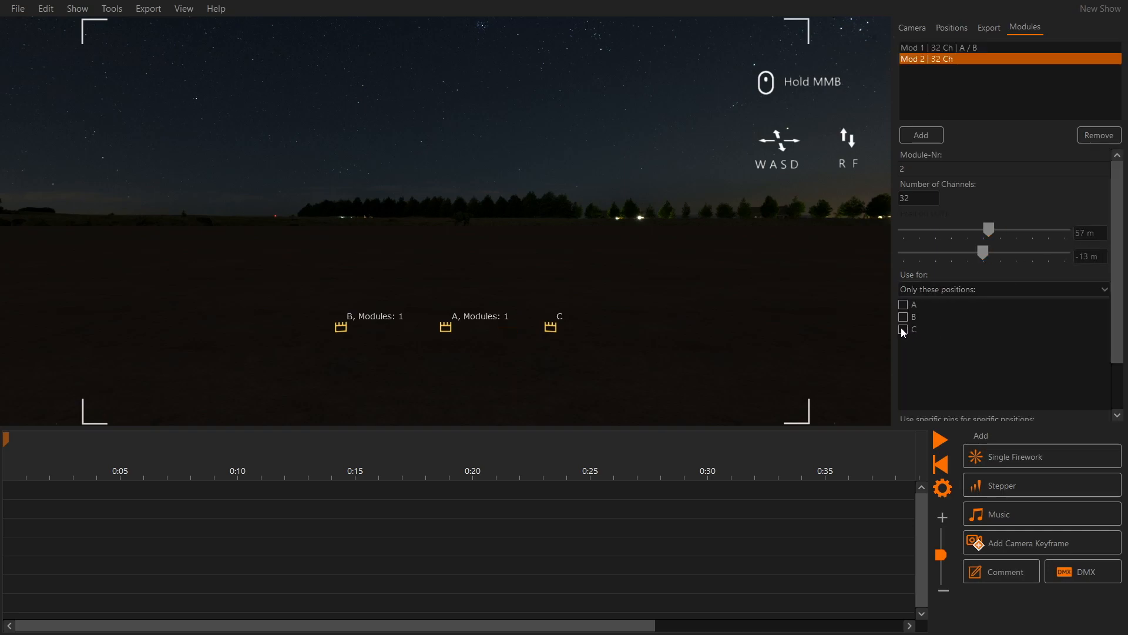
click(904, 329)
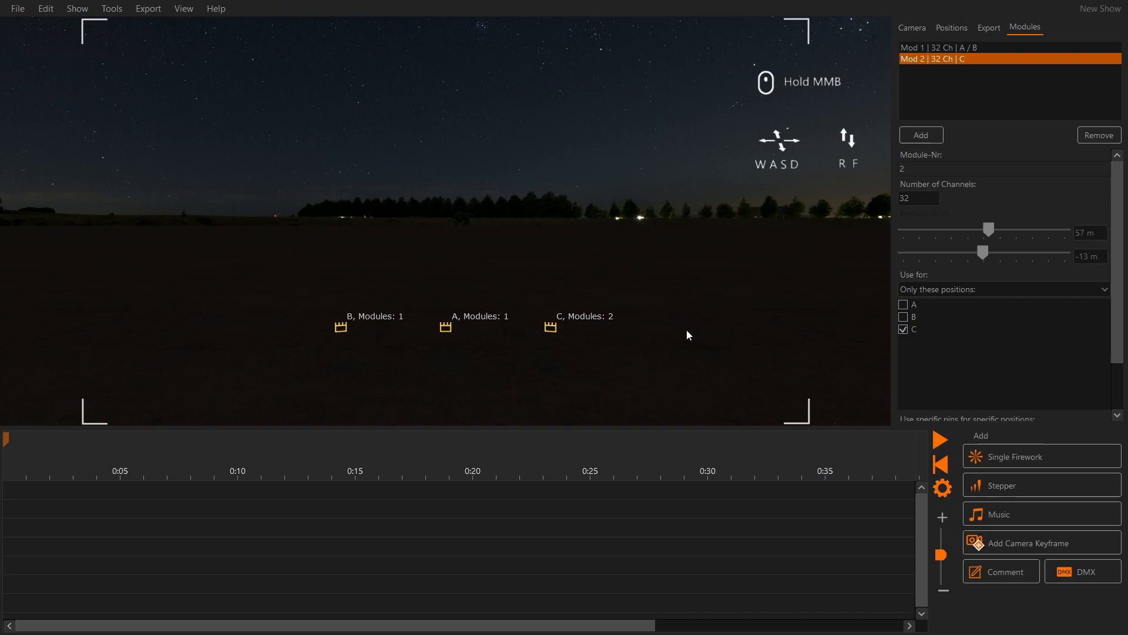
mouse_move(481, 253)
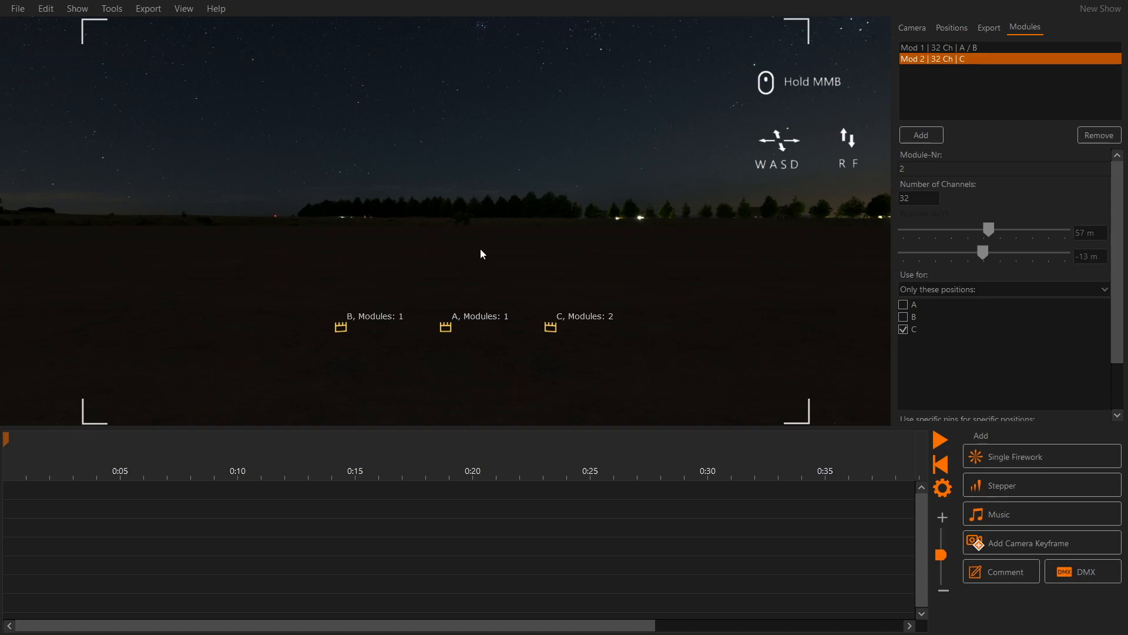
click(912, 27)
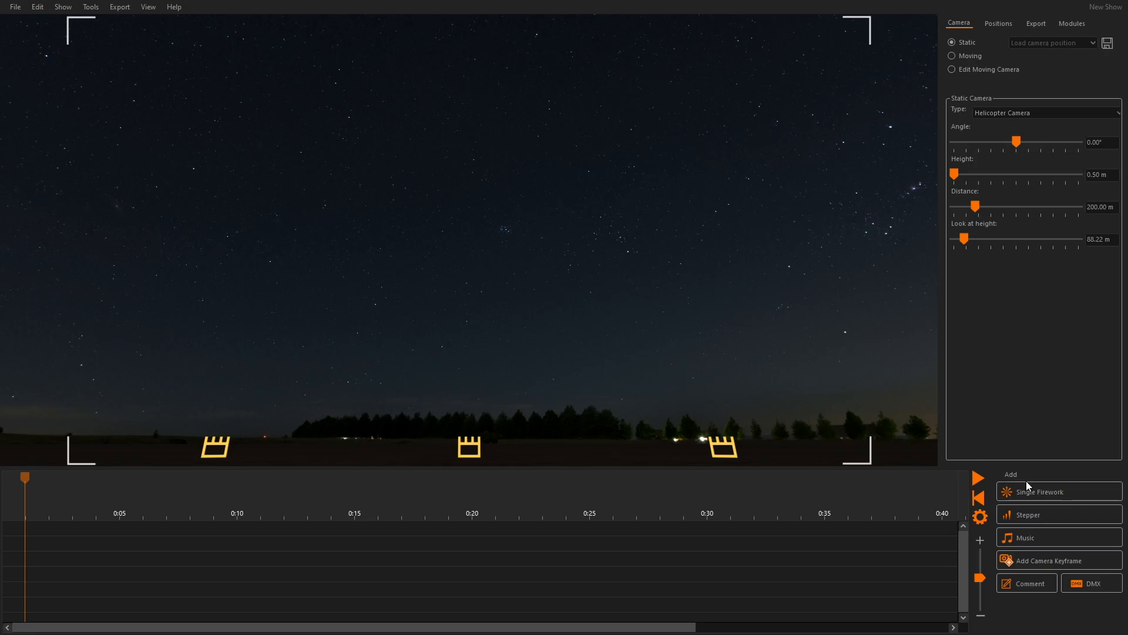
Insert 30mm Comet/Mine cues around 0:05–0:10 via Add > Single Firework
click(1038, 491)
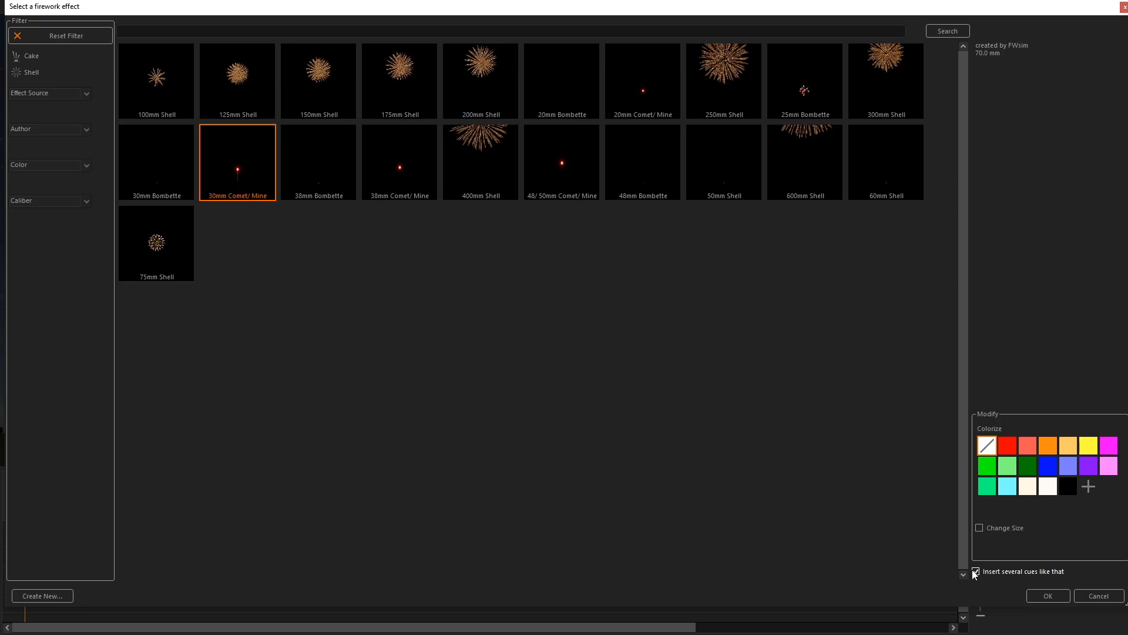
click(1047, 596)
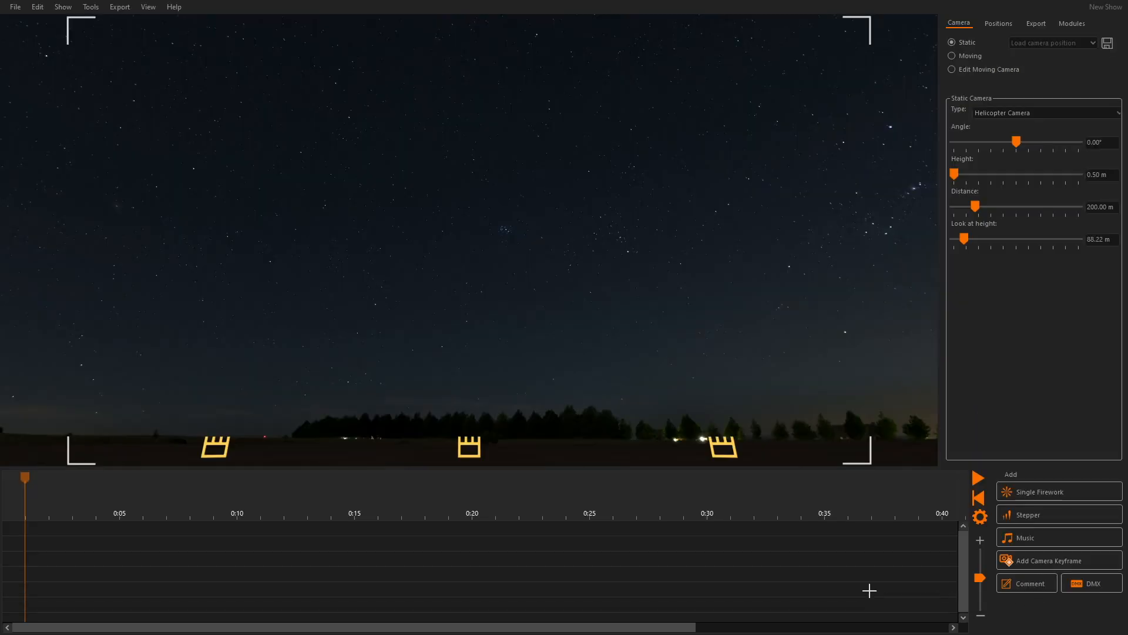
mouse_move(130, 541)
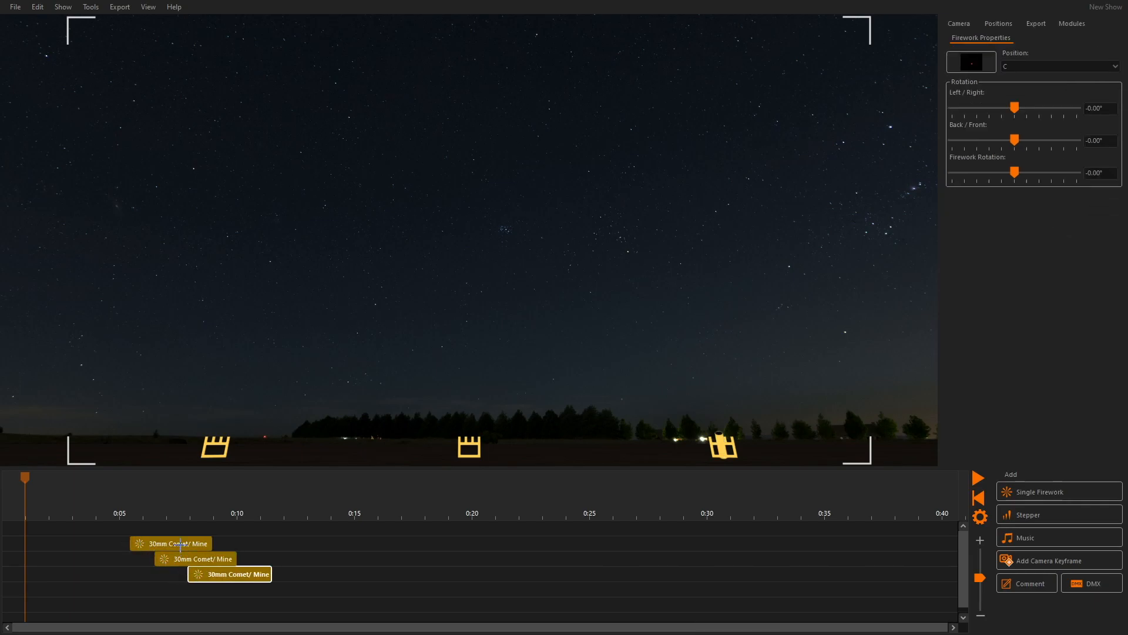
Select the comet cues and set the last one's Position to B
click(171, 542)
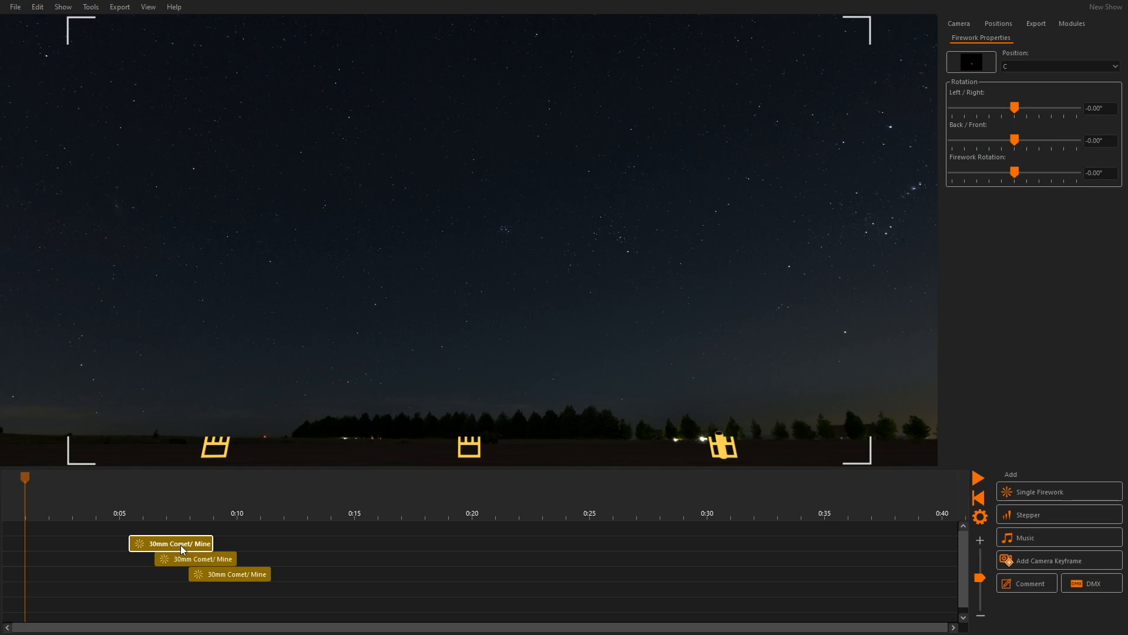
mouse_move(396, 520)
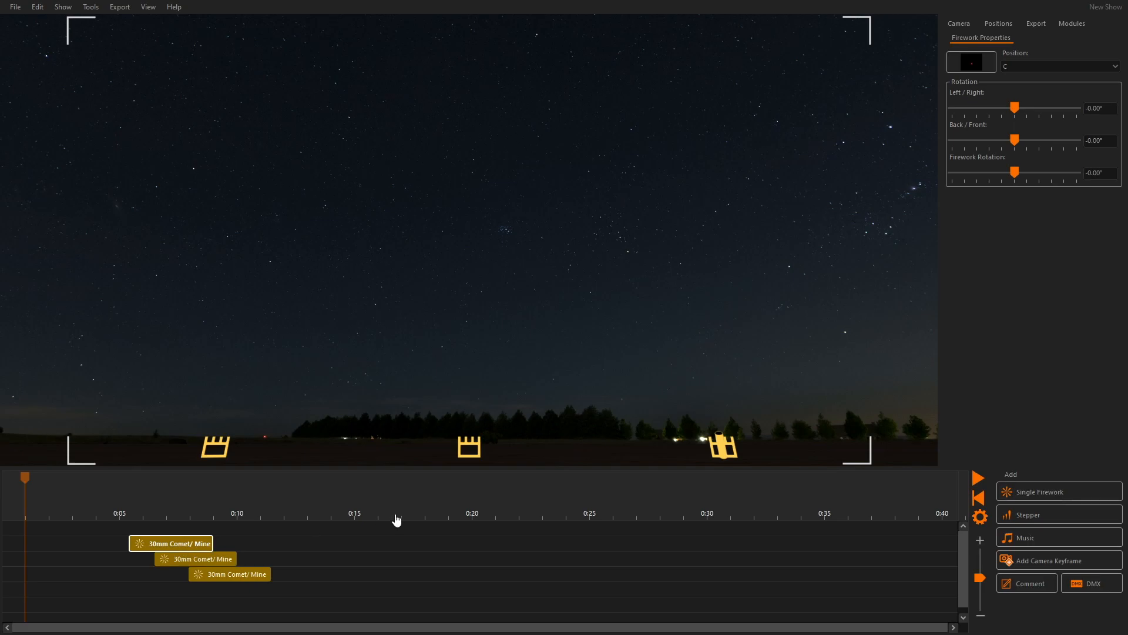
click(469, 445)
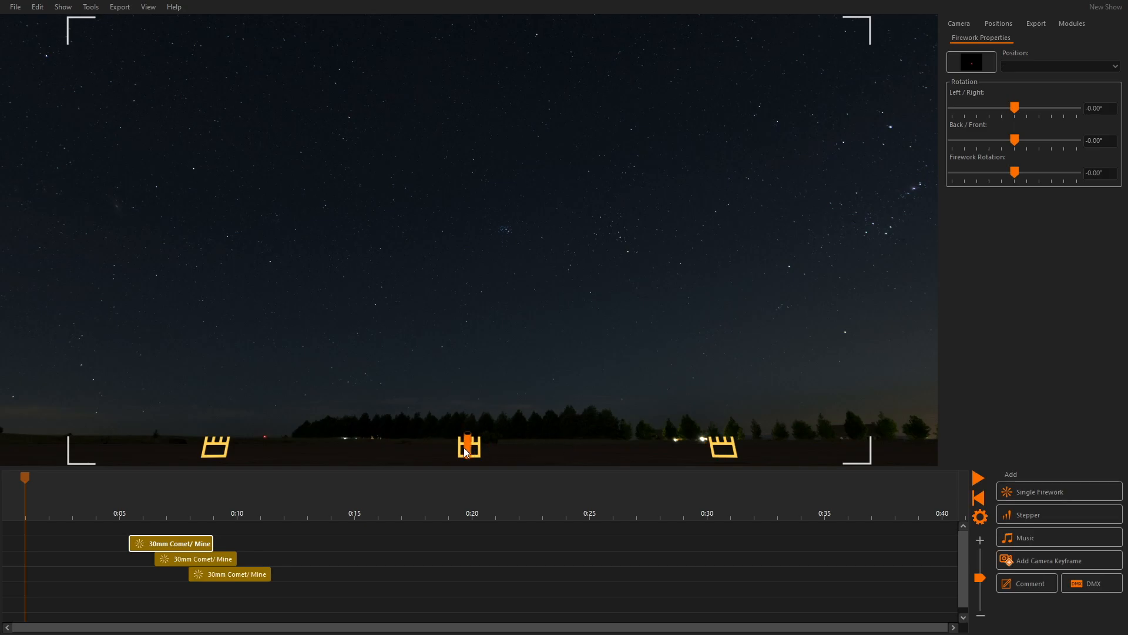
click(468, 446)
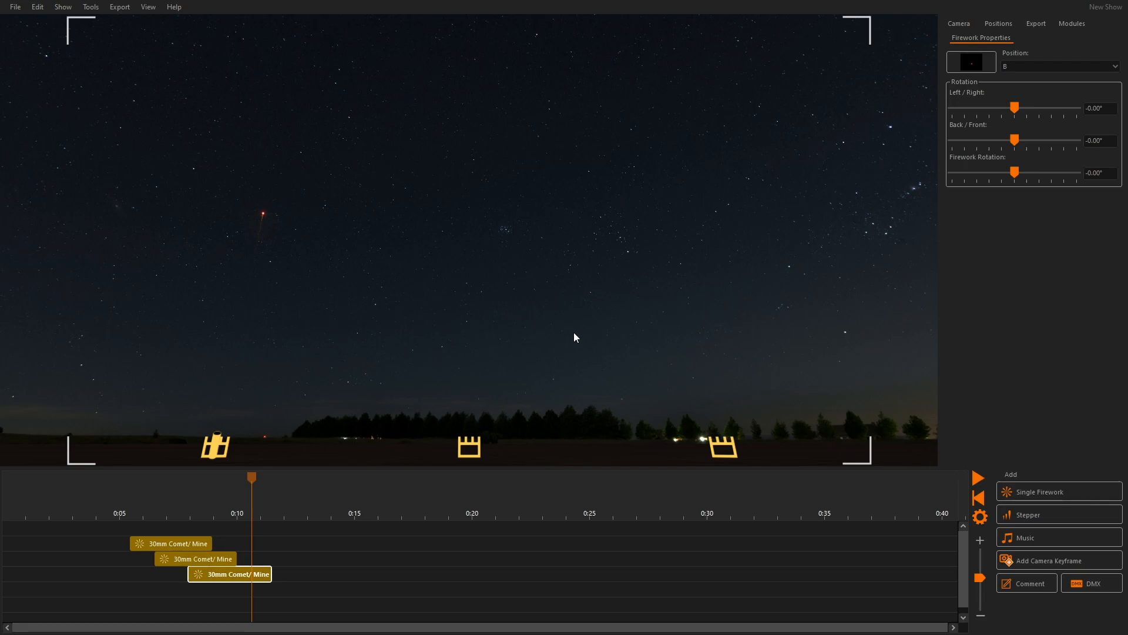
Run Export > Auto-Assign Channels and acknowledge the 'Channels updated' message
click(119, 6)
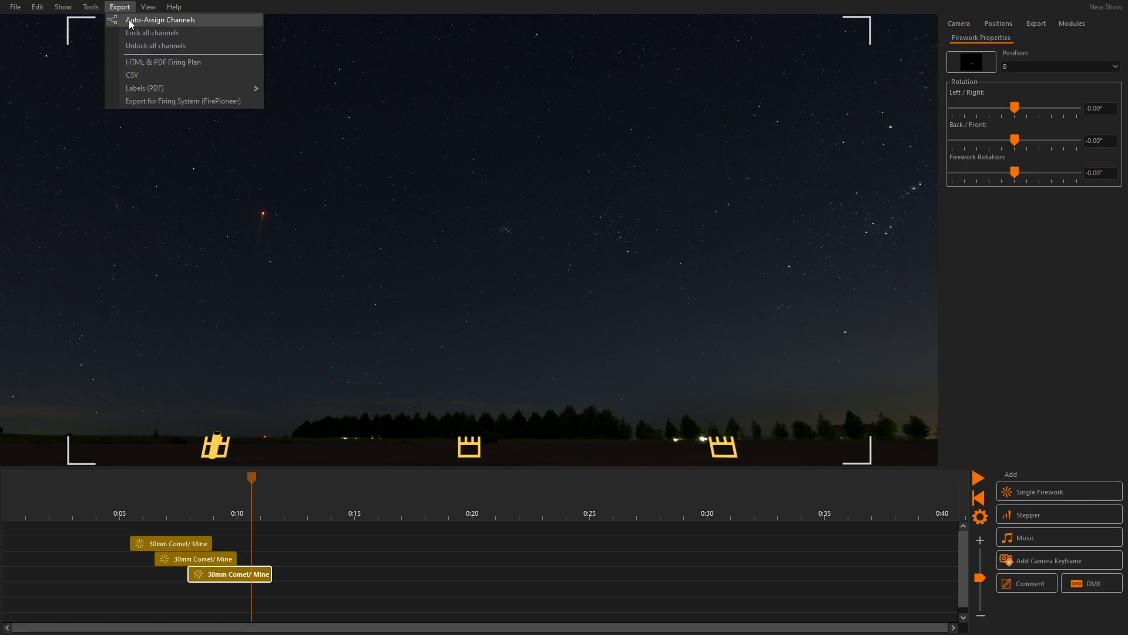
click(161, 19)
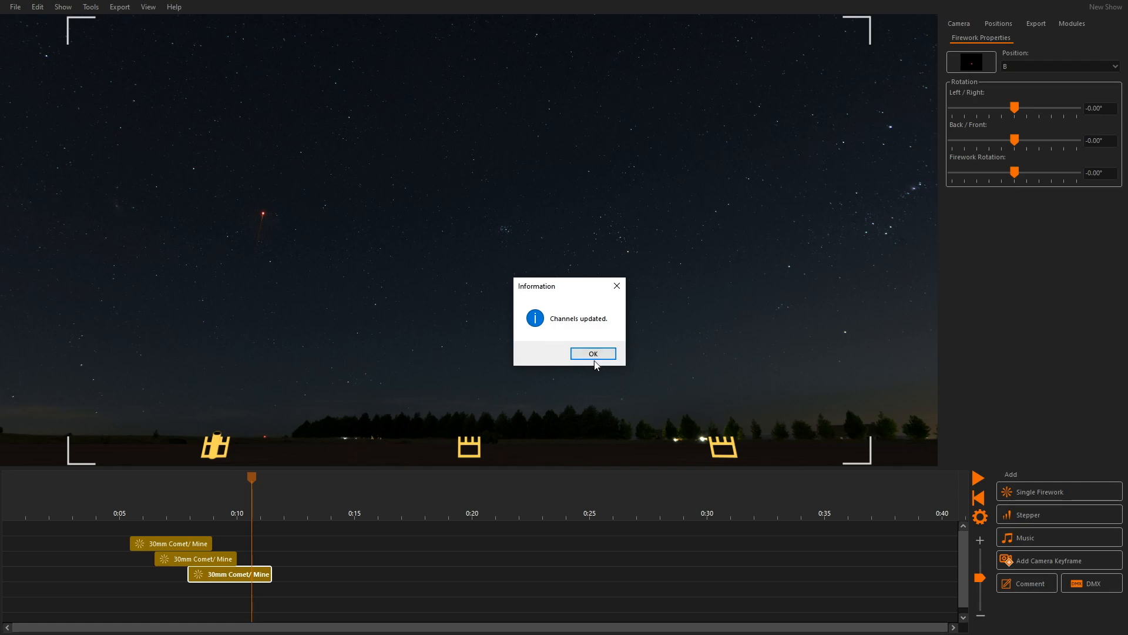
click(592, 353)
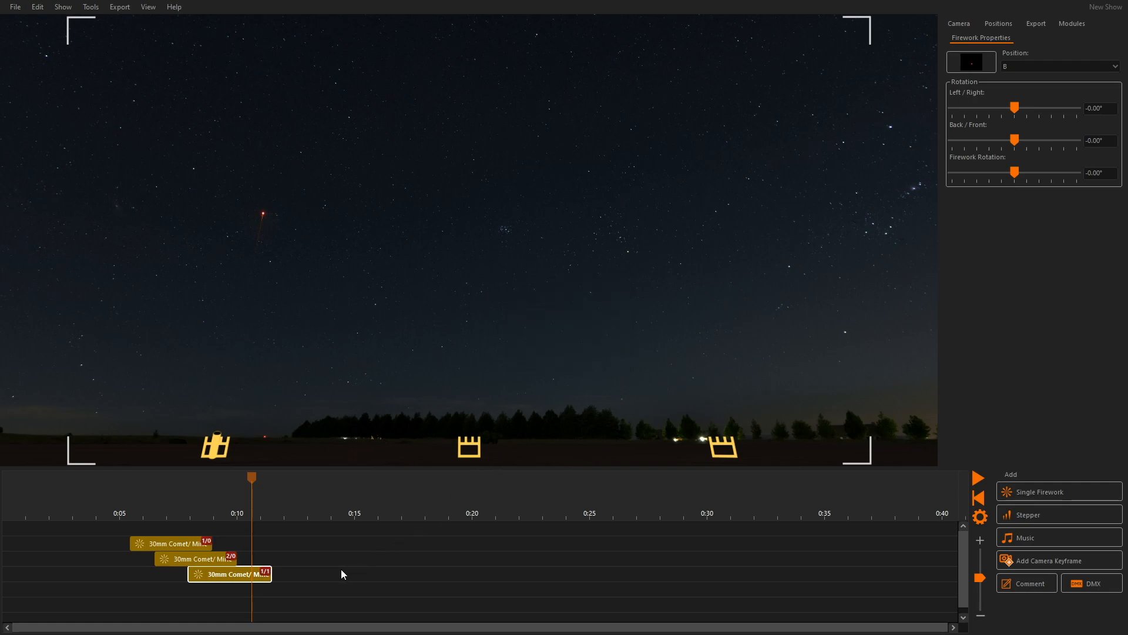
mouse_move(217, 568)
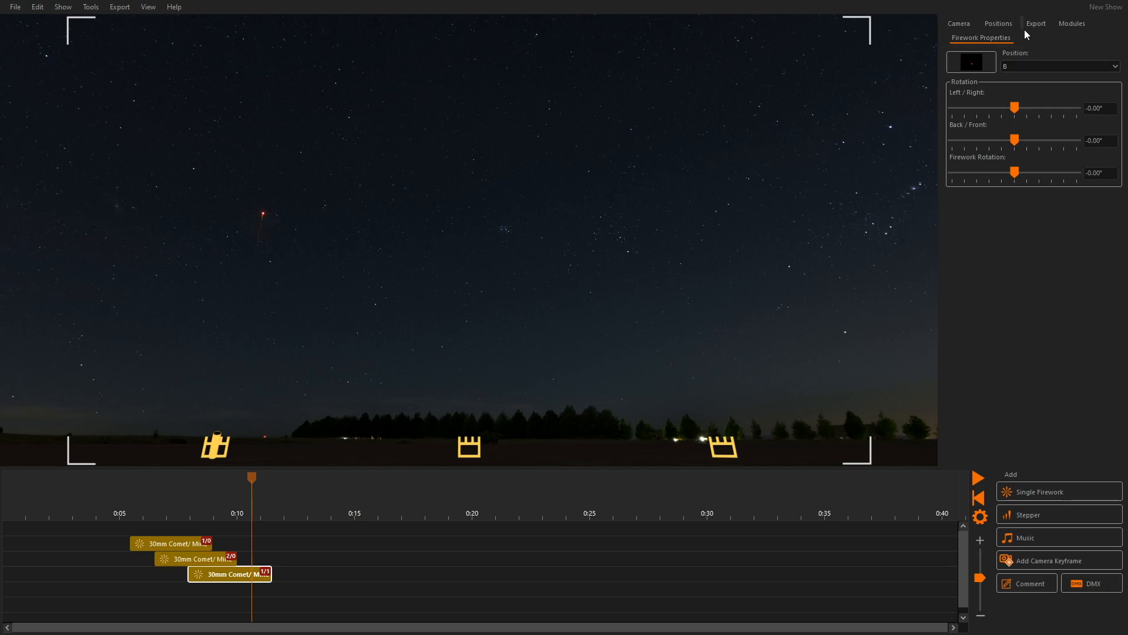
View the cue's FirePioneer module/pin 1/1 address in the Export panel, then open the Export menu
click(1036, 23)
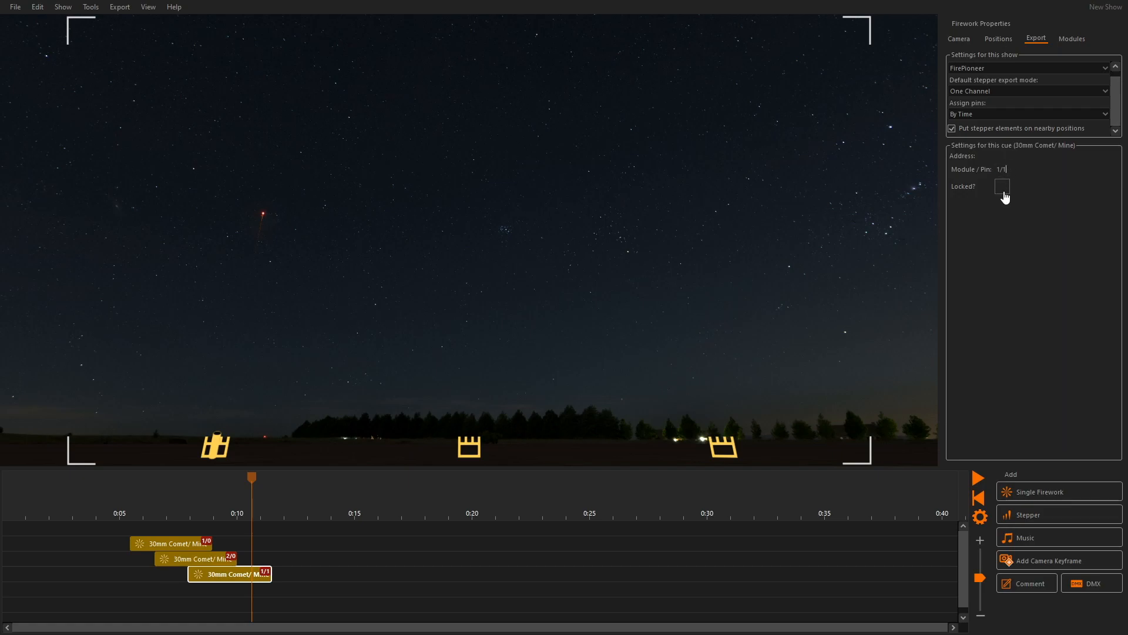
mouse_move(1001, 186)
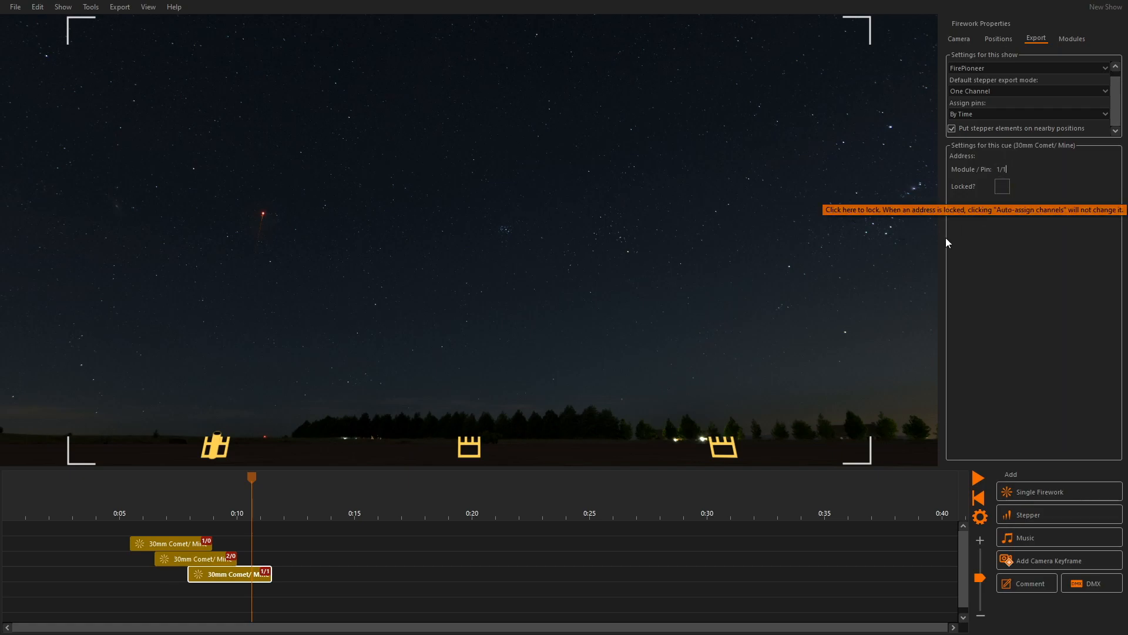
mouse_move(53, 219)
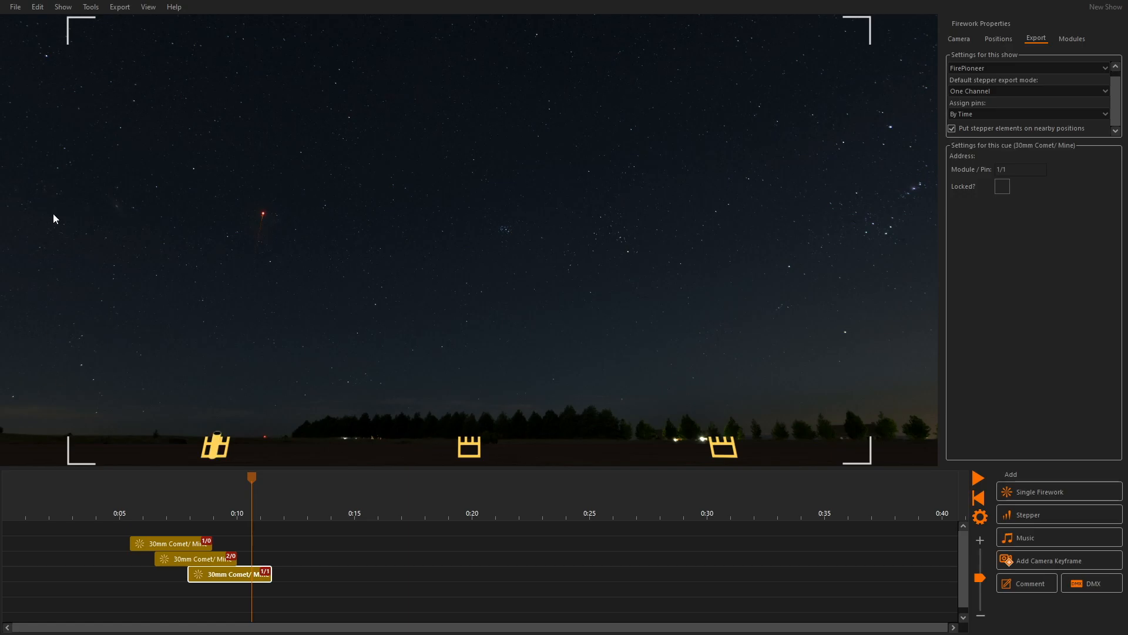
click(119, 6)
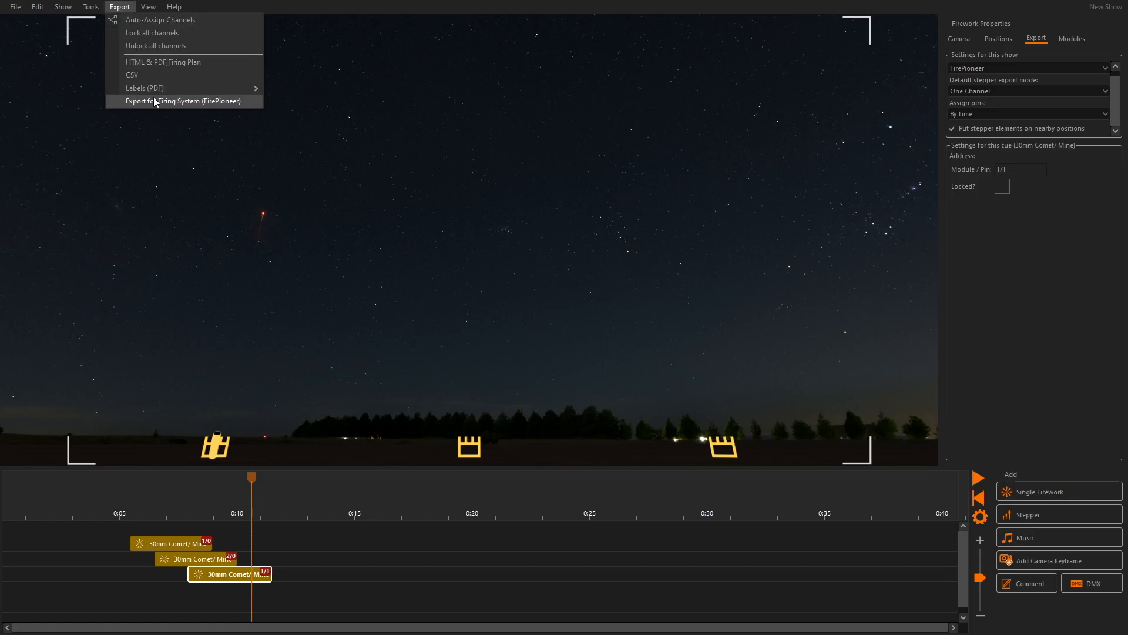
Export for FirePioneer as a CSV named 'New Show' and save it
click(186, 101)
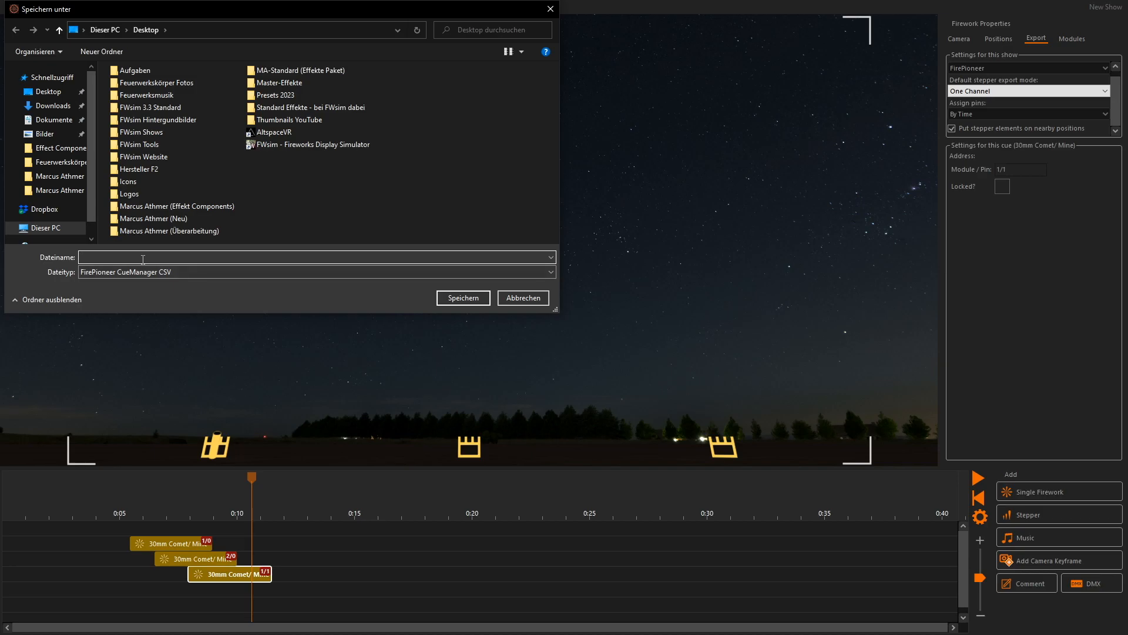
text(New Show)
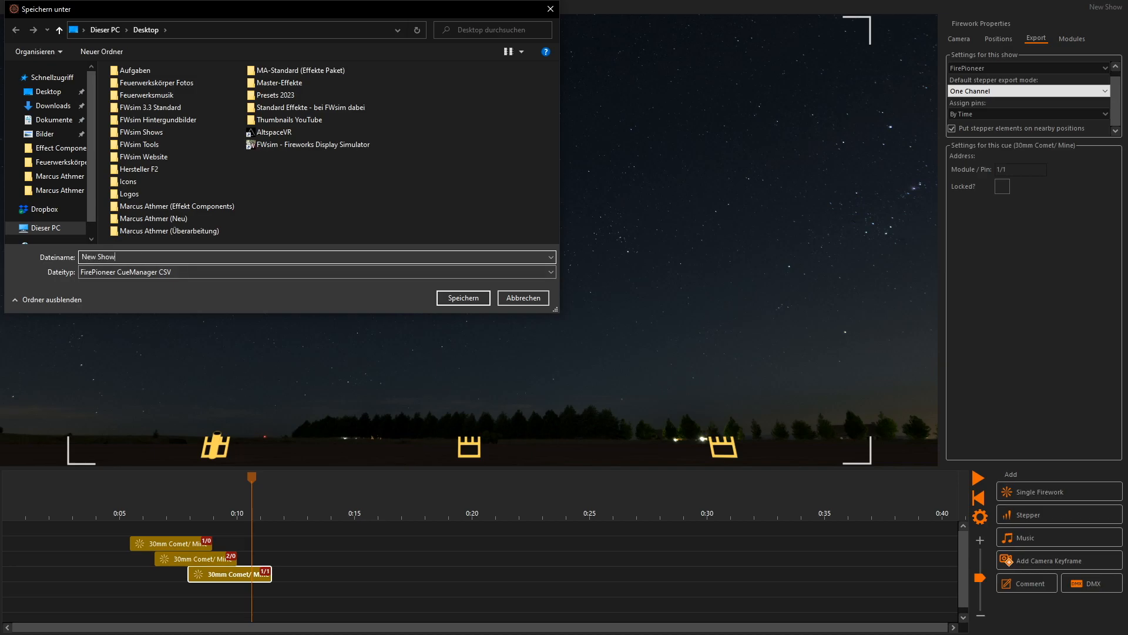
click(462, 298)
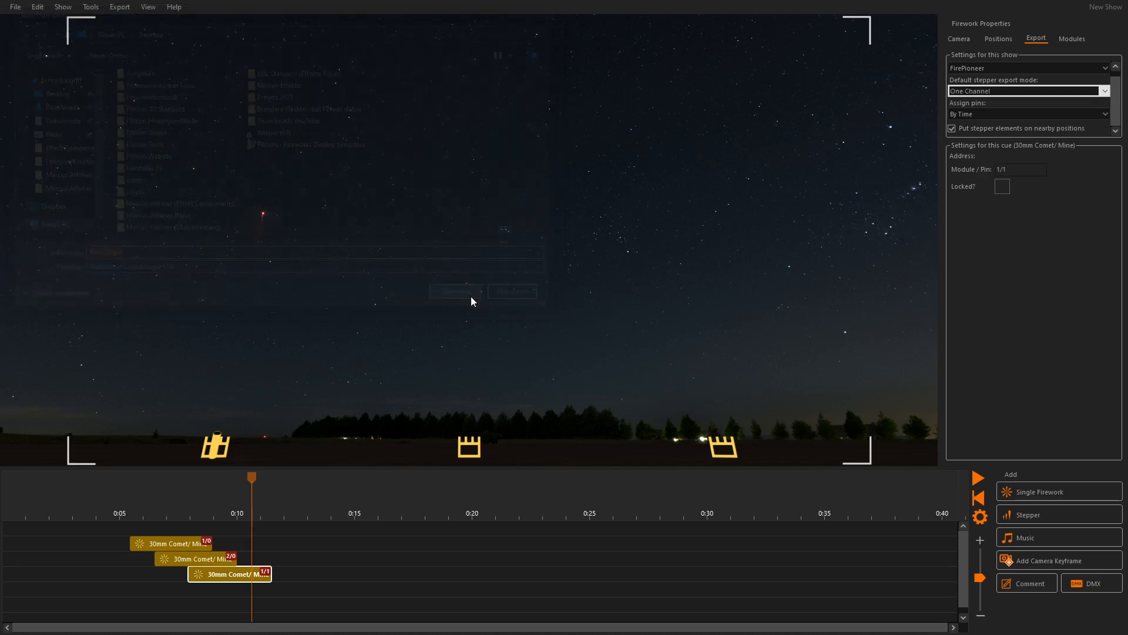